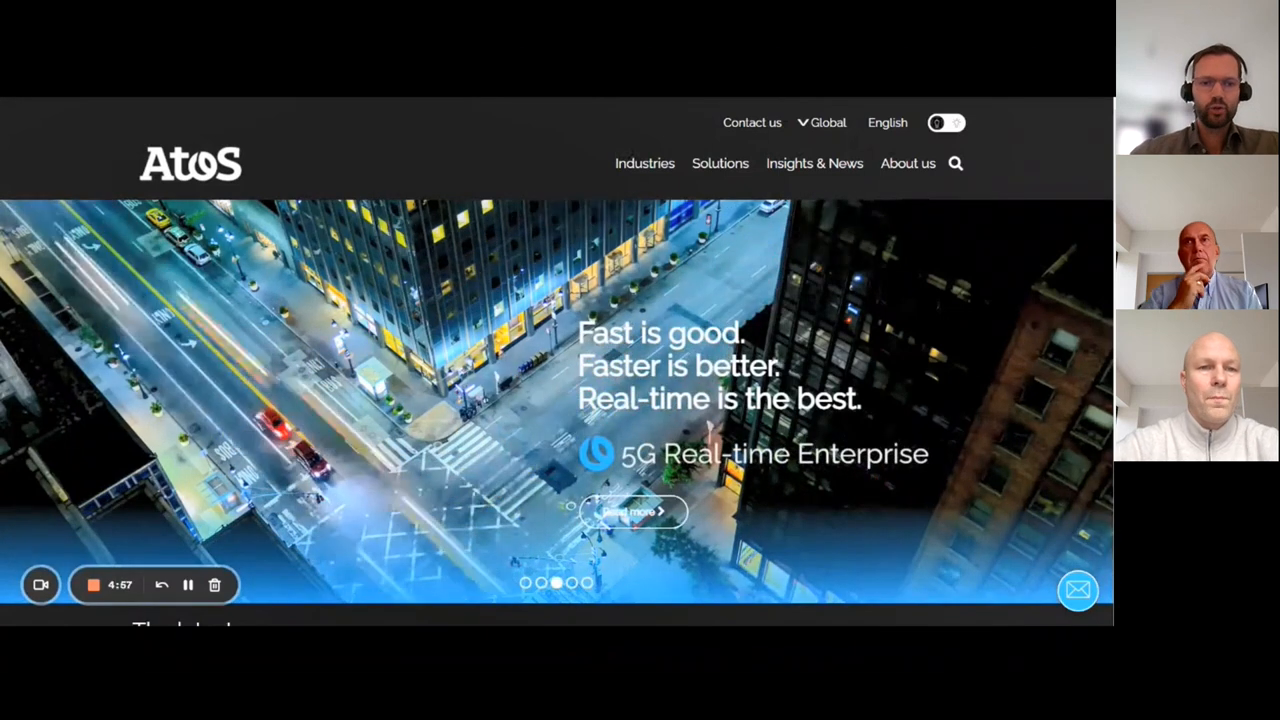
Bring up the Atos Solutions menu with the Advanced Computing offerings listed
left_click(720, 164)
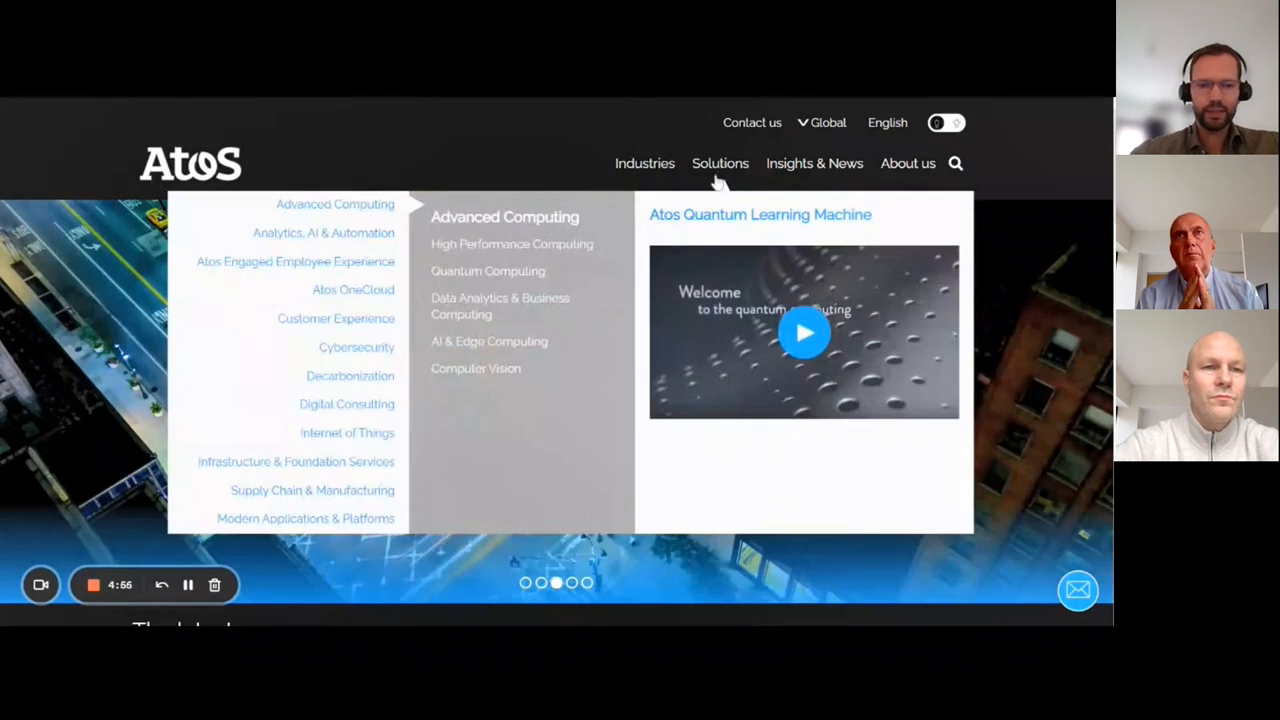
mouse_move(664, 264)
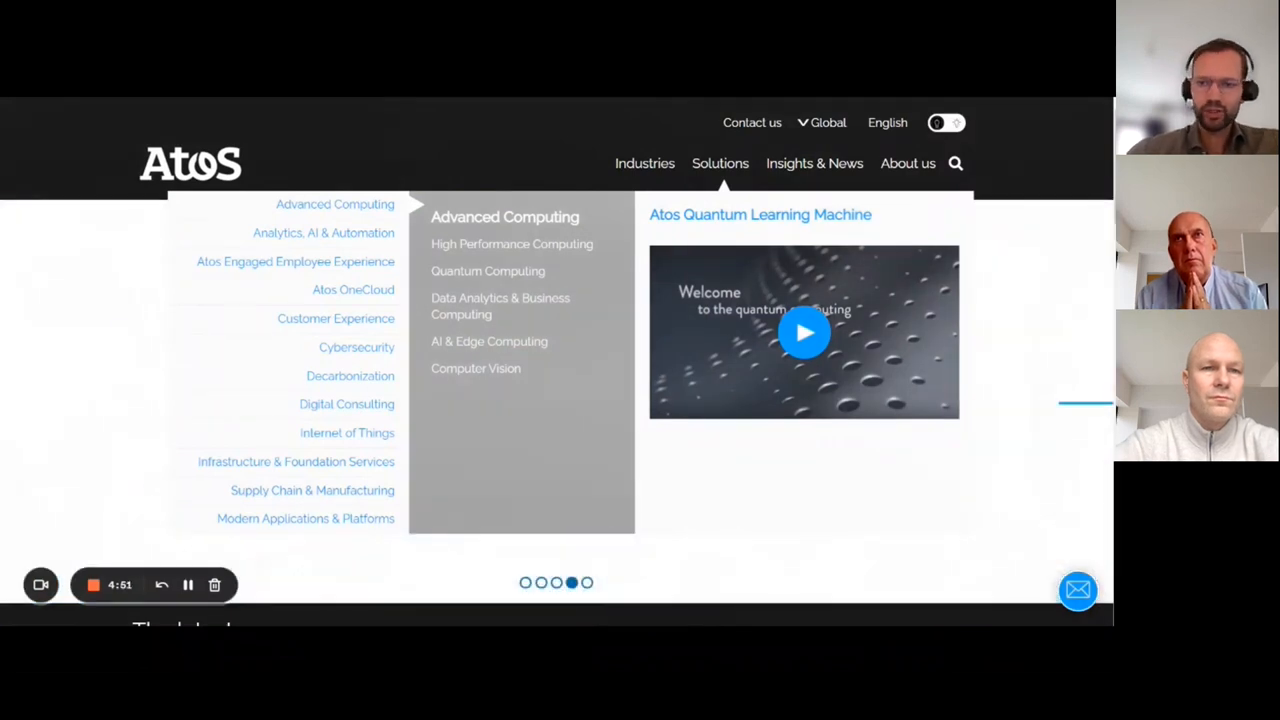
left_click(908, 164)
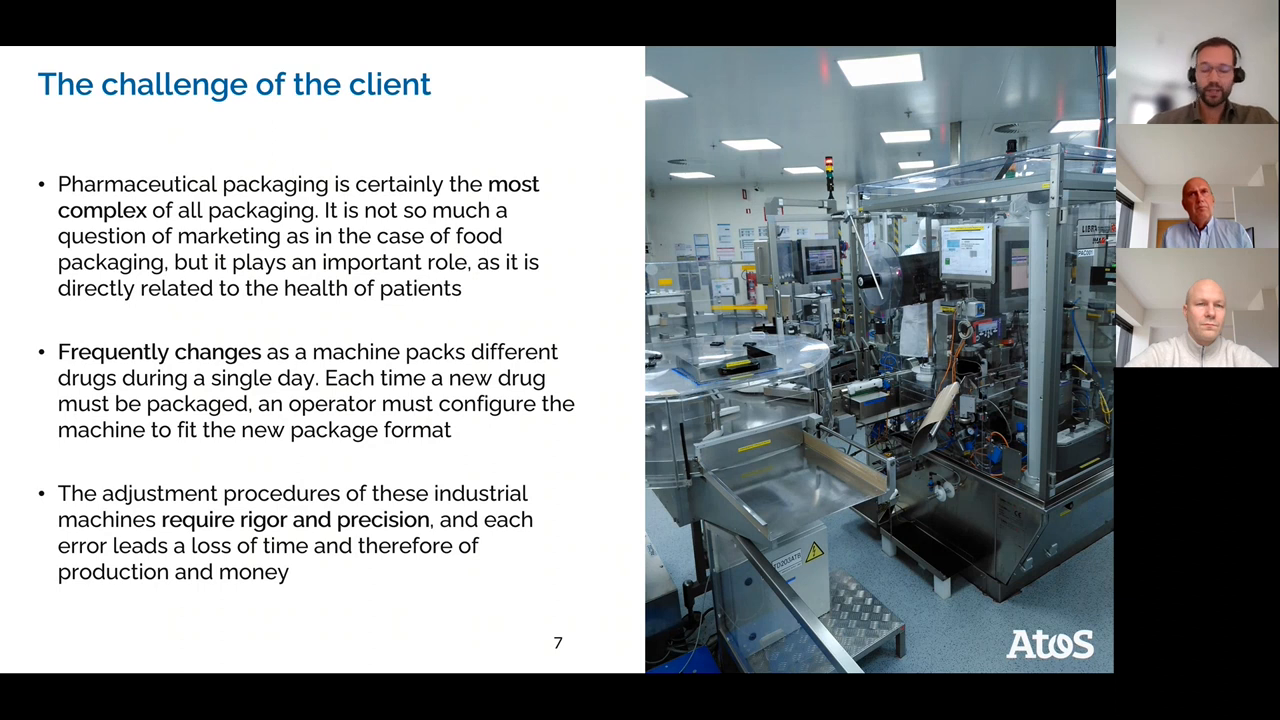
key("right")
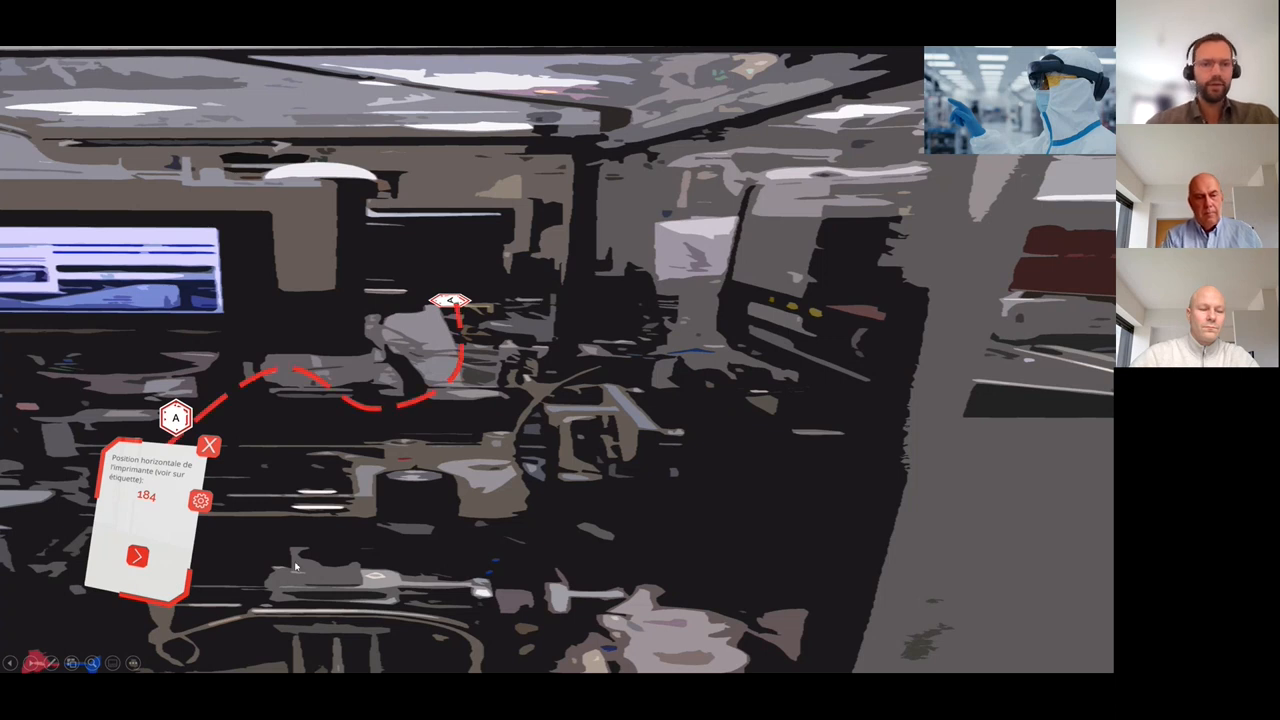
Advance to the AR footage slide showing the dashed guide path to the labelled sensor
left_click(136, 556)
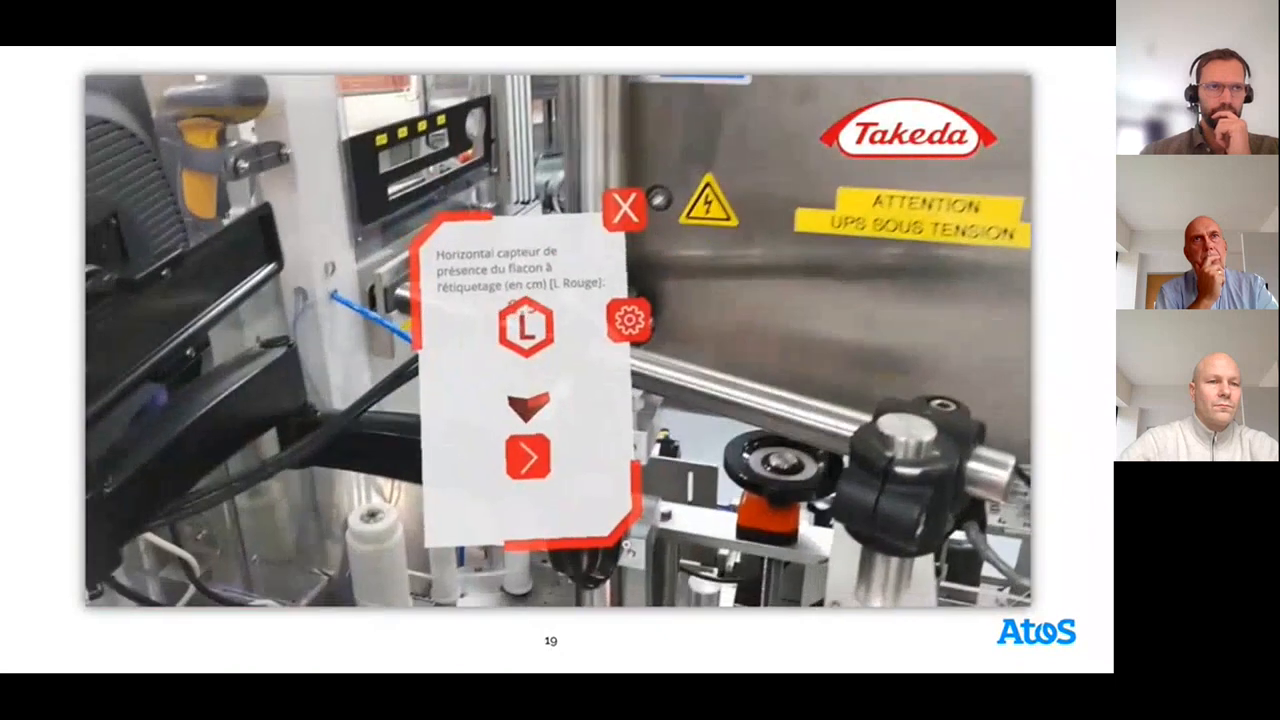
key("Right")
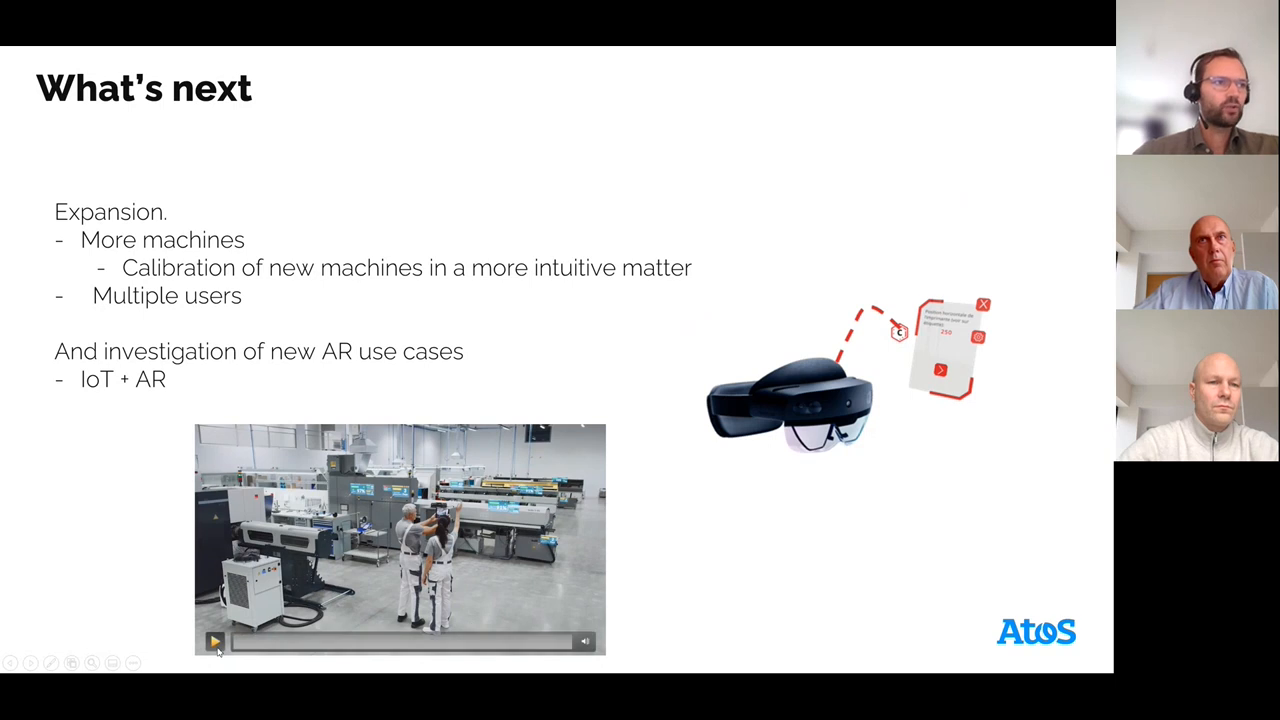
Play the embedded factory-floor demo video on the 'What's next' slide
left_click(216, 640)
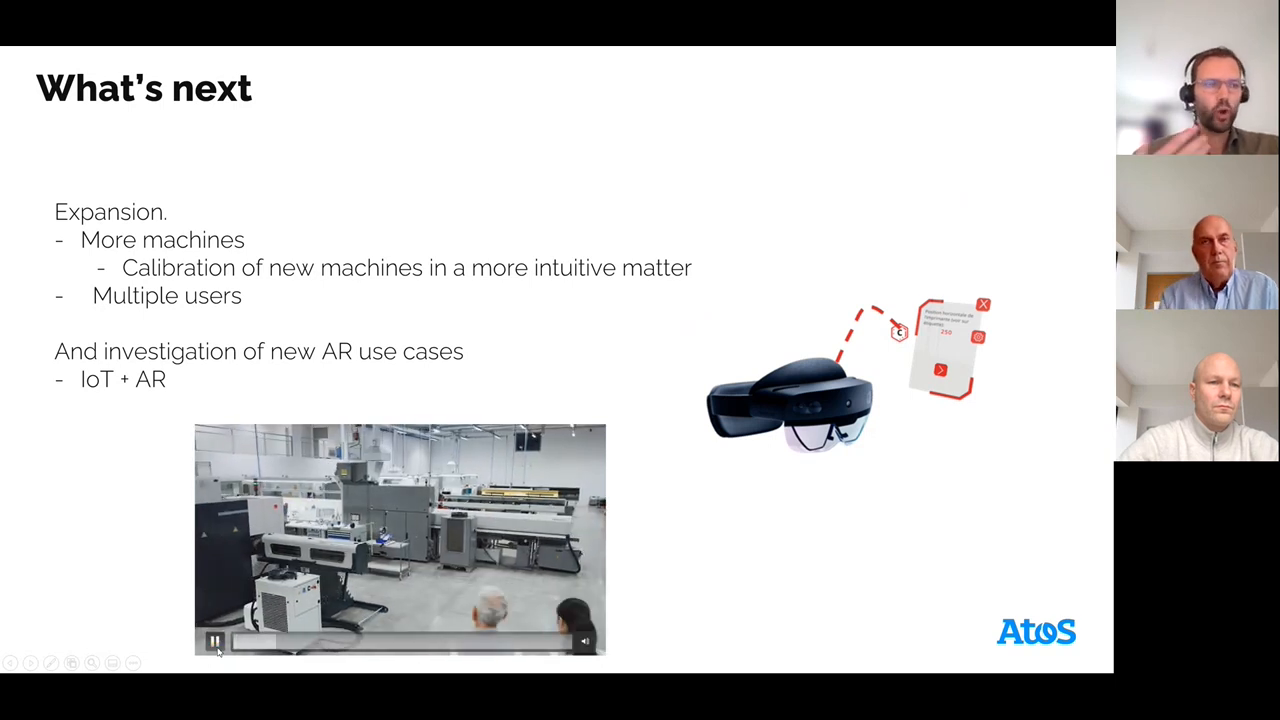